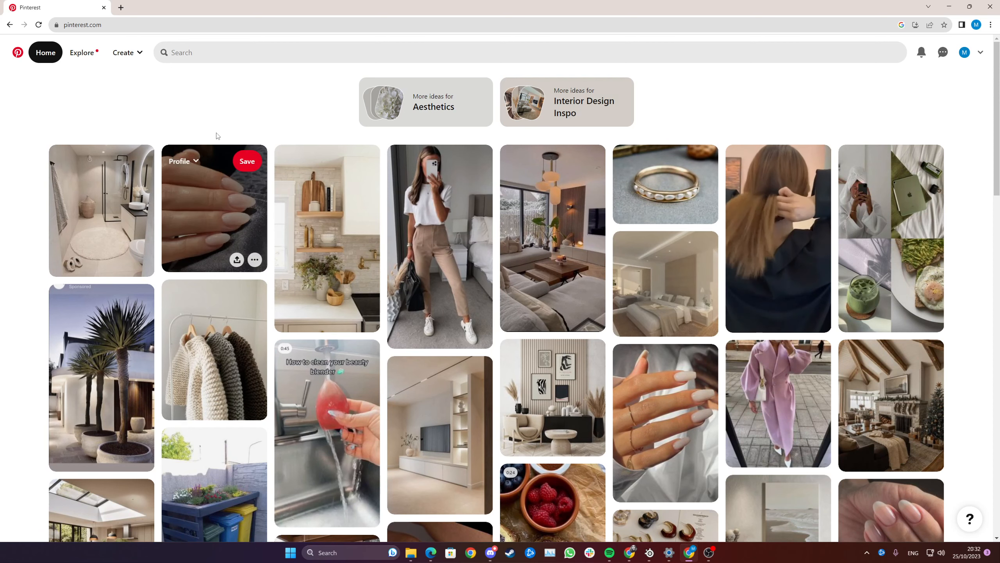
Reveal the Create menu with its Idea Pin and Pin options.
click(124, 53)
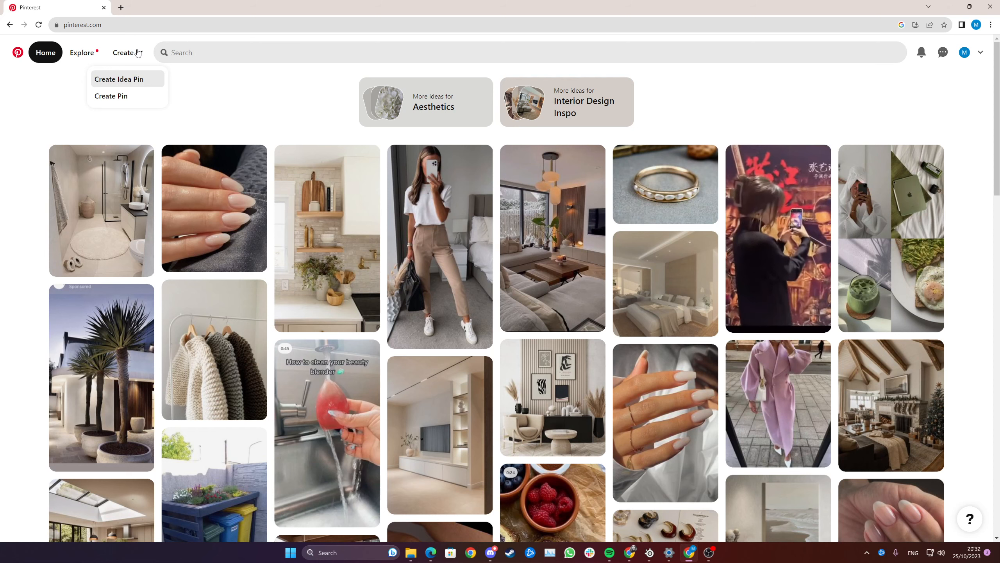
mouse_move(114, 87)
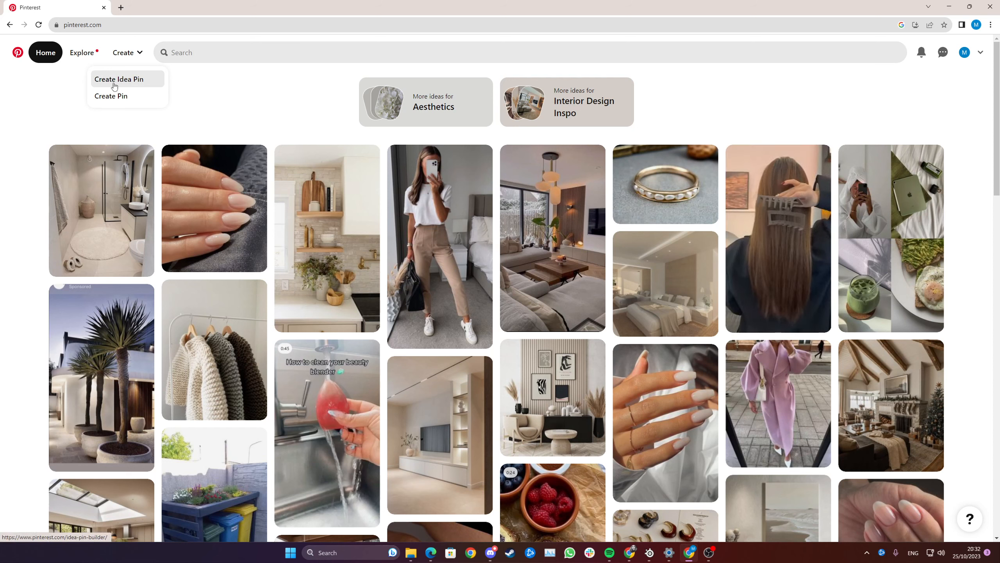
mouse_move(110, 95)
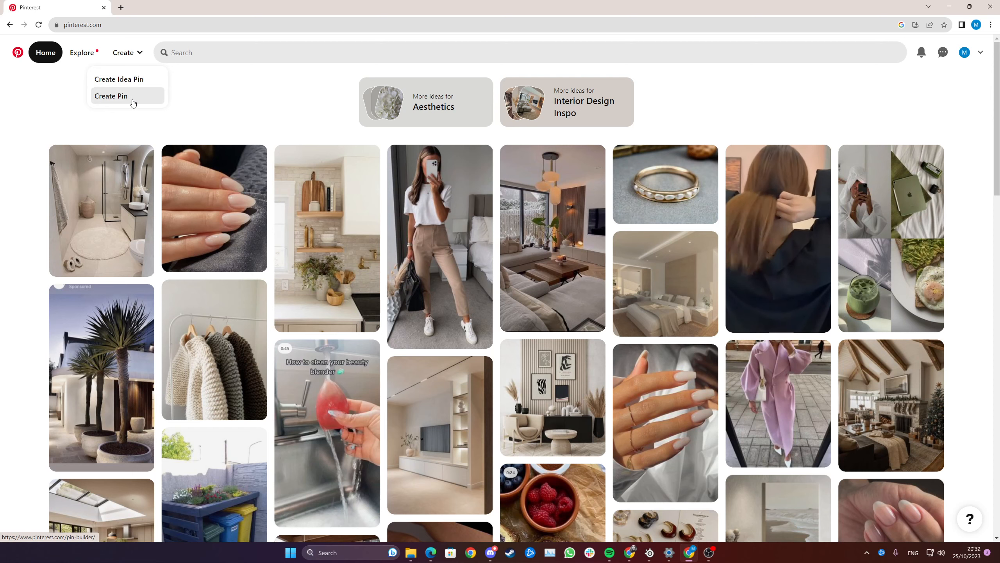
Begin a standard pin on the Aesthetics board and upload the pexels watch photo from Downloads.
click(111, 95)
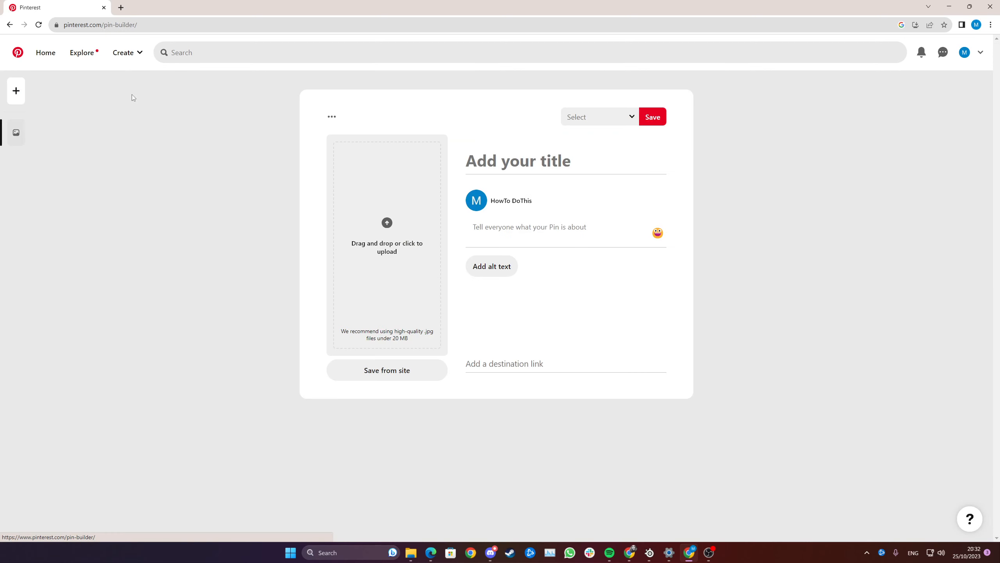
click(597, 116)
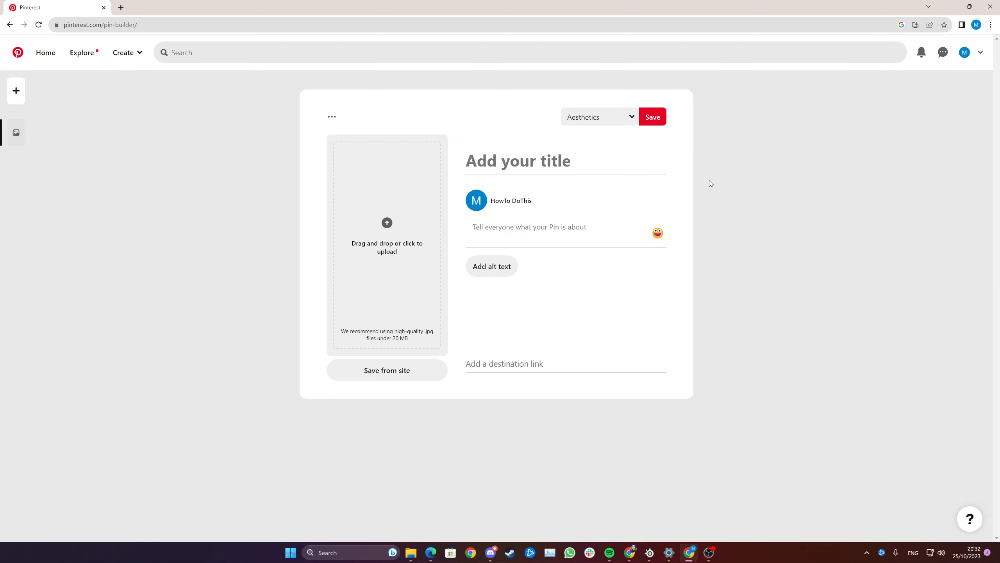
mouse_move(673, 301)
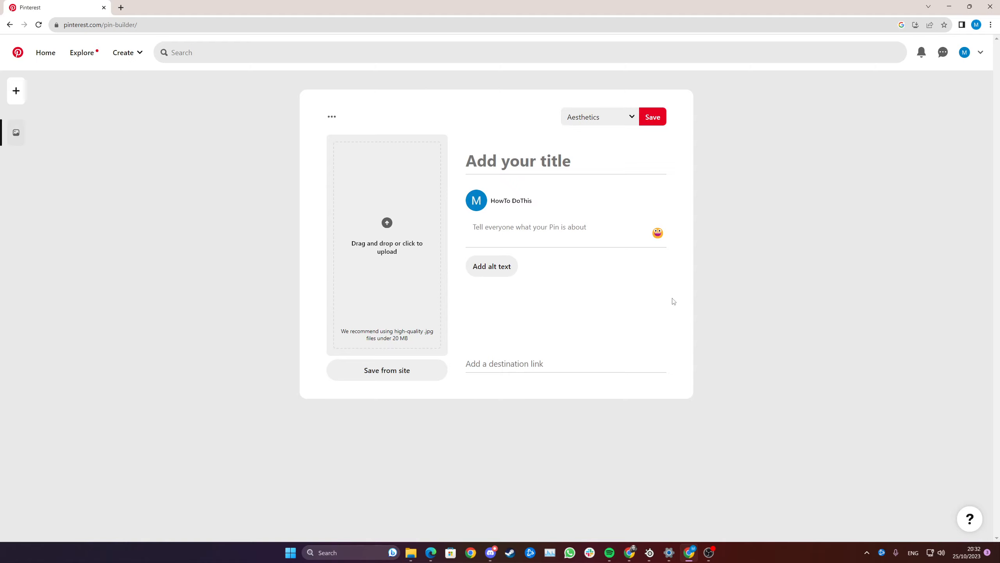
mouse_move(394, 249)
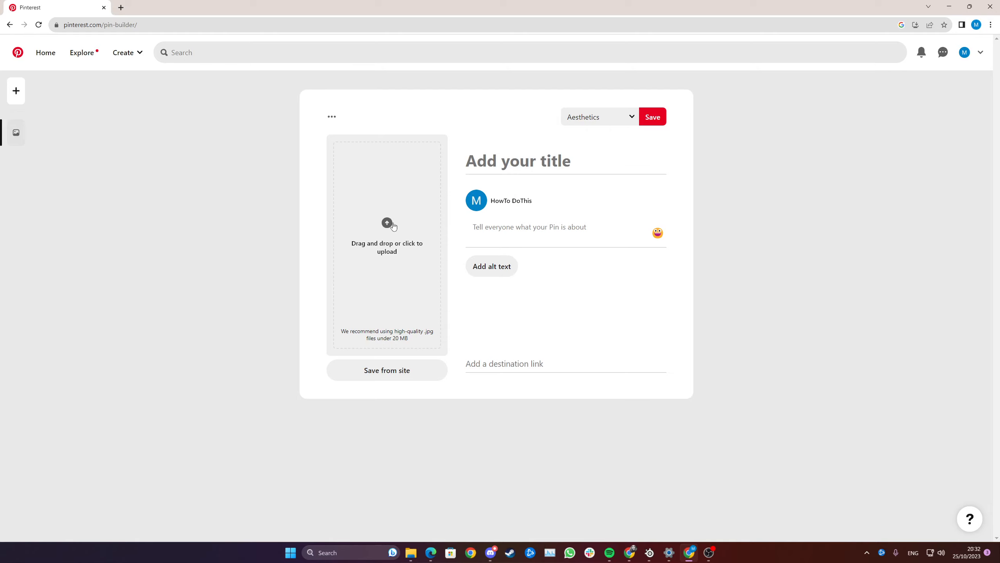
click(386, 224)
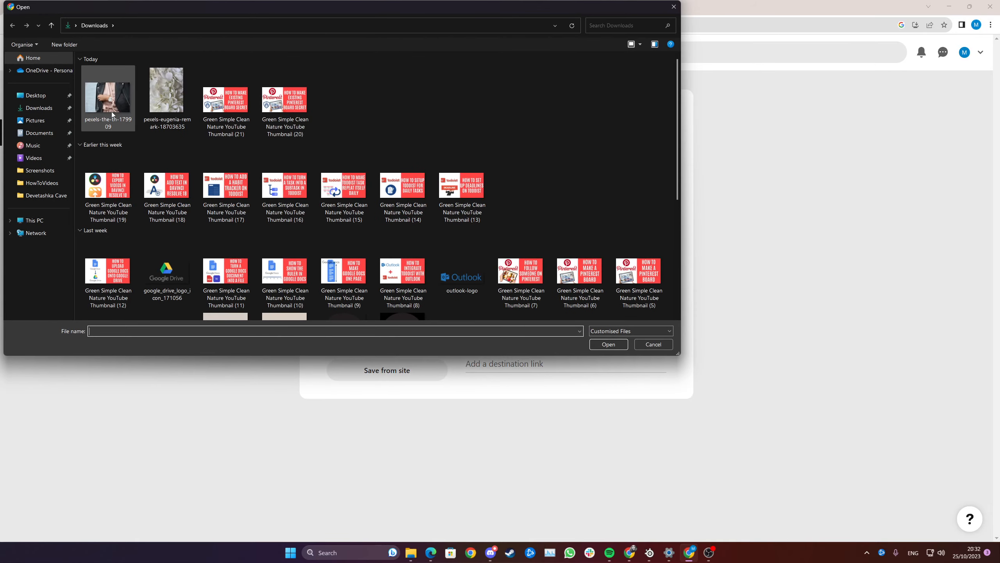
click(607, 344)
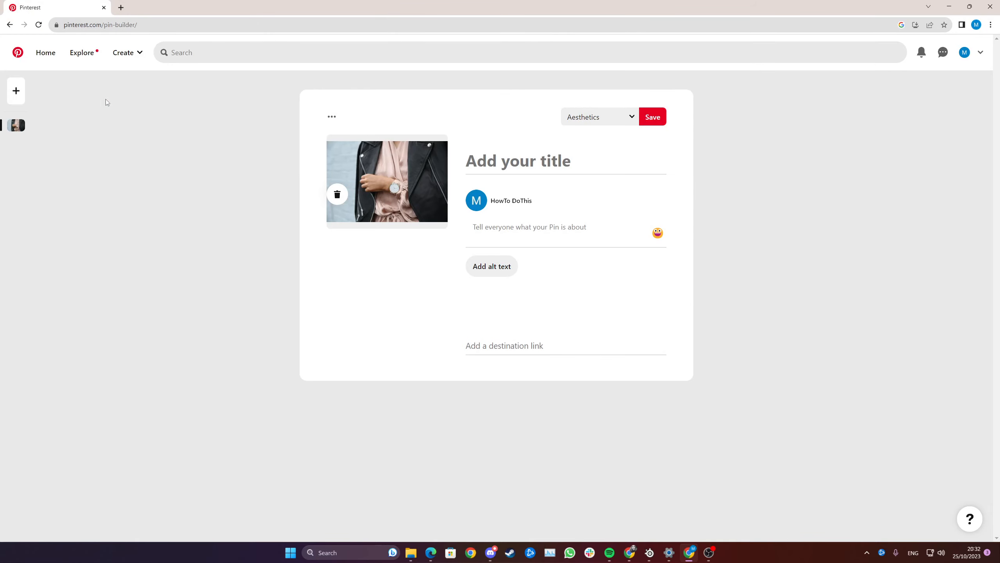
Title the pin 'Fashion', leaving description and link empty.
click(518, 160)
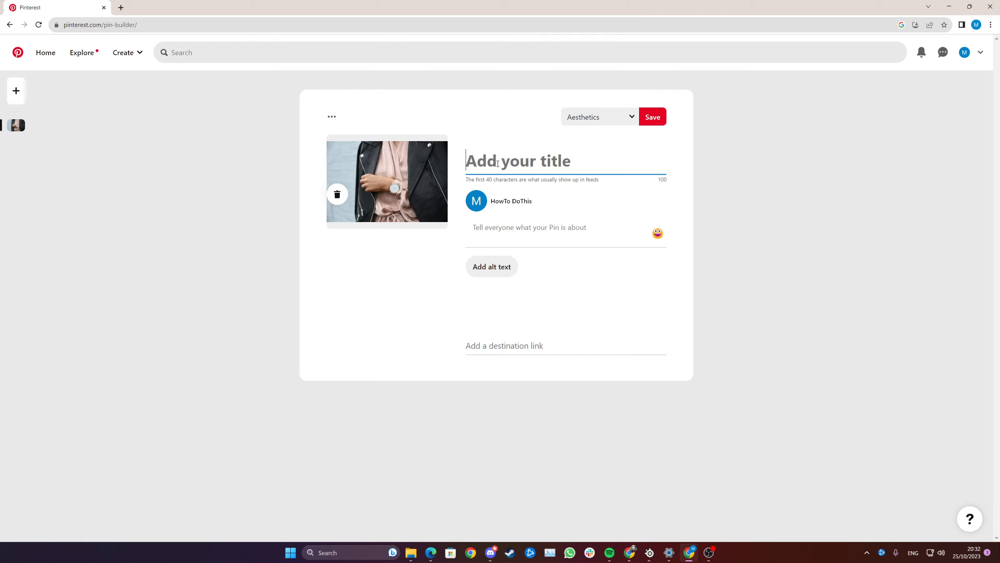
text(Fash)
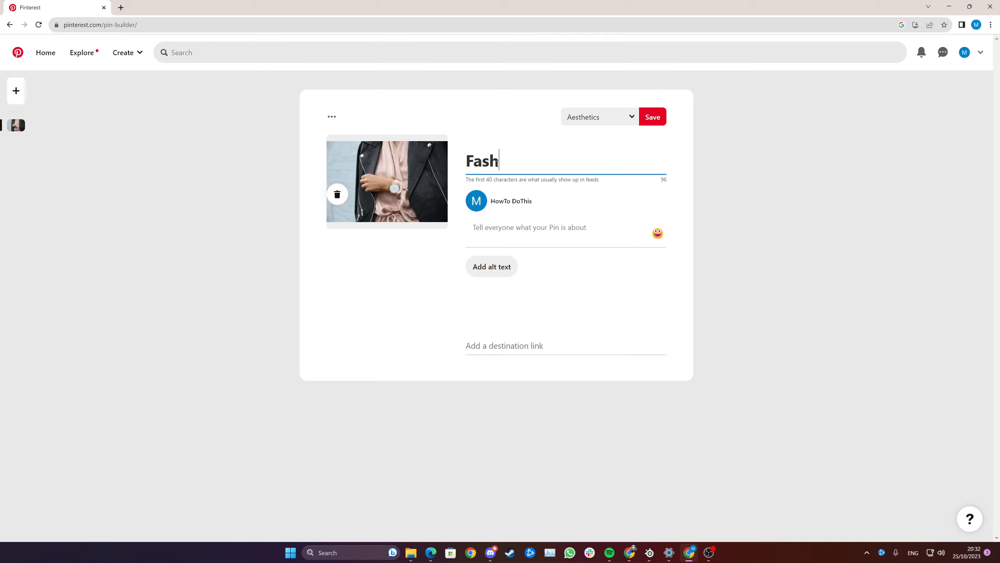
text(ion)
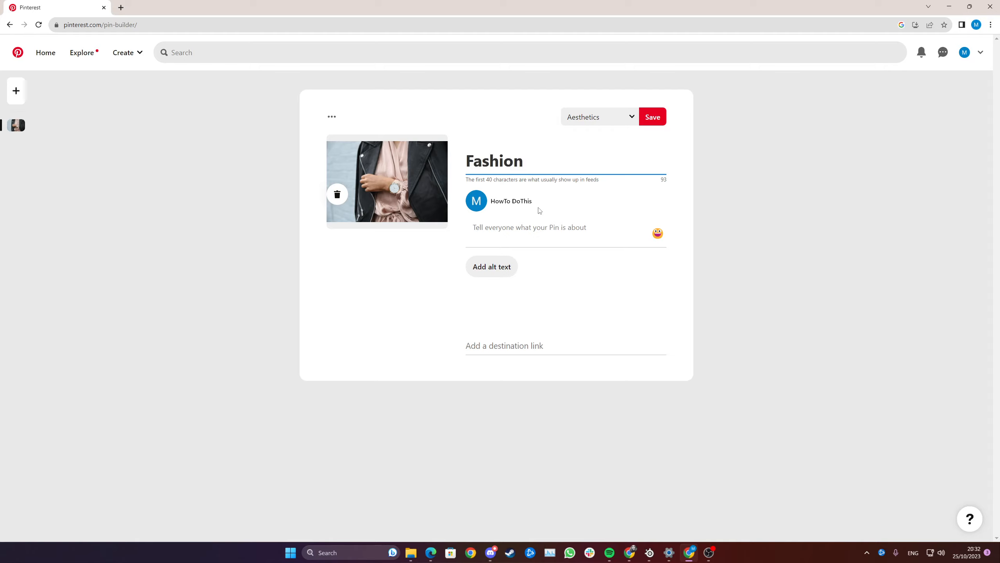
click(529, 228)
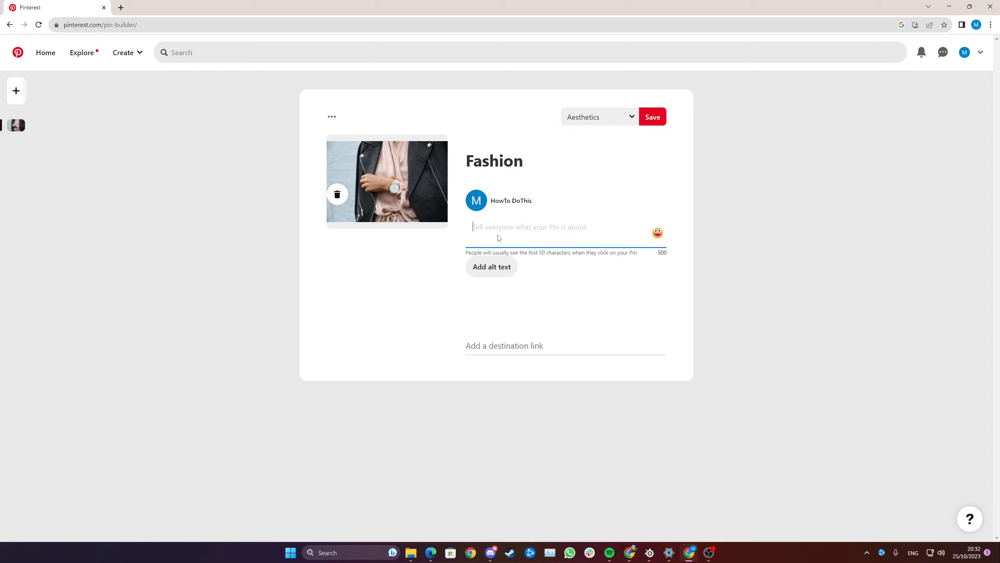
mouse_move(541, 218)
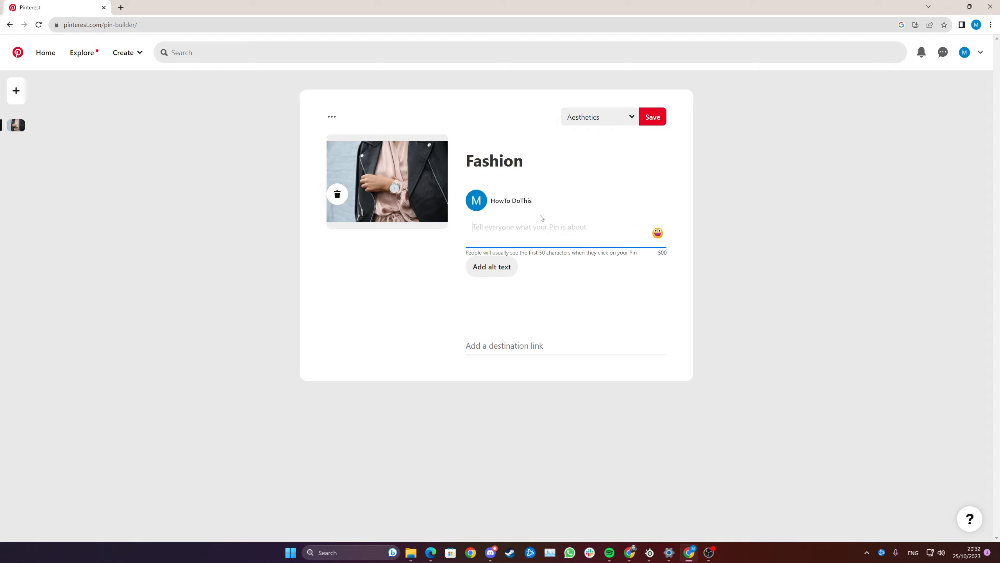
mouse_move(564, 284)
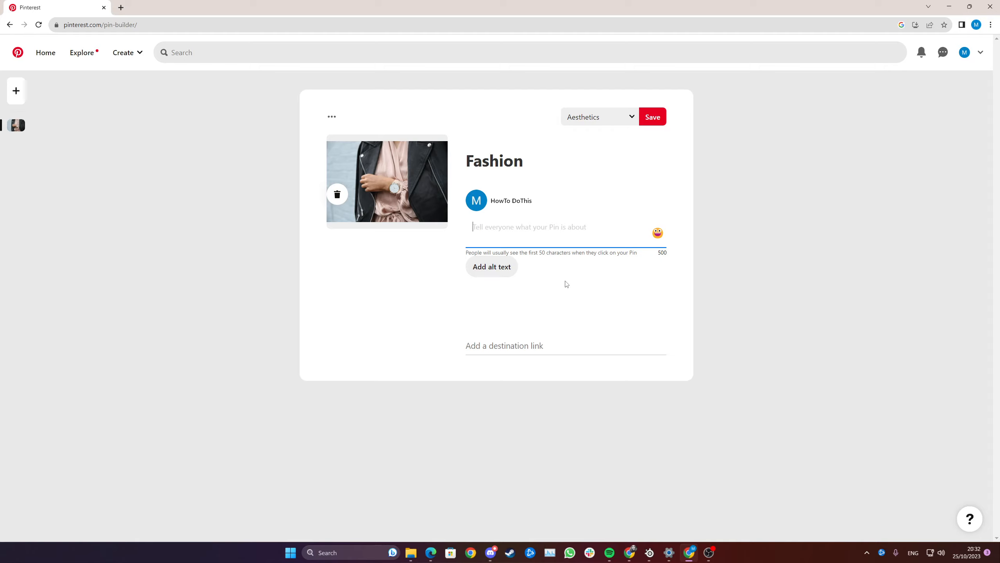
mouse_move(395, 186)
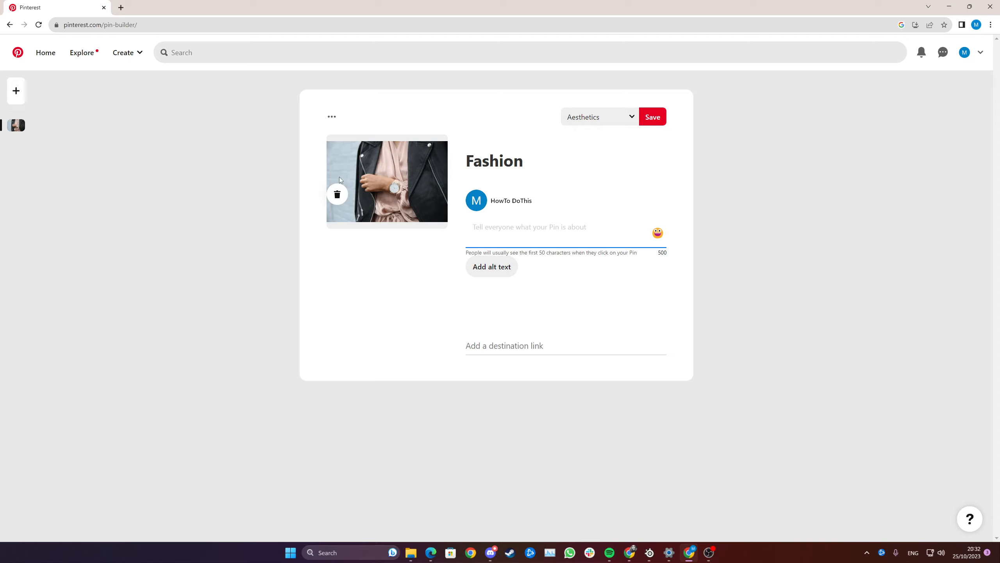
mouse_move(383, 171)
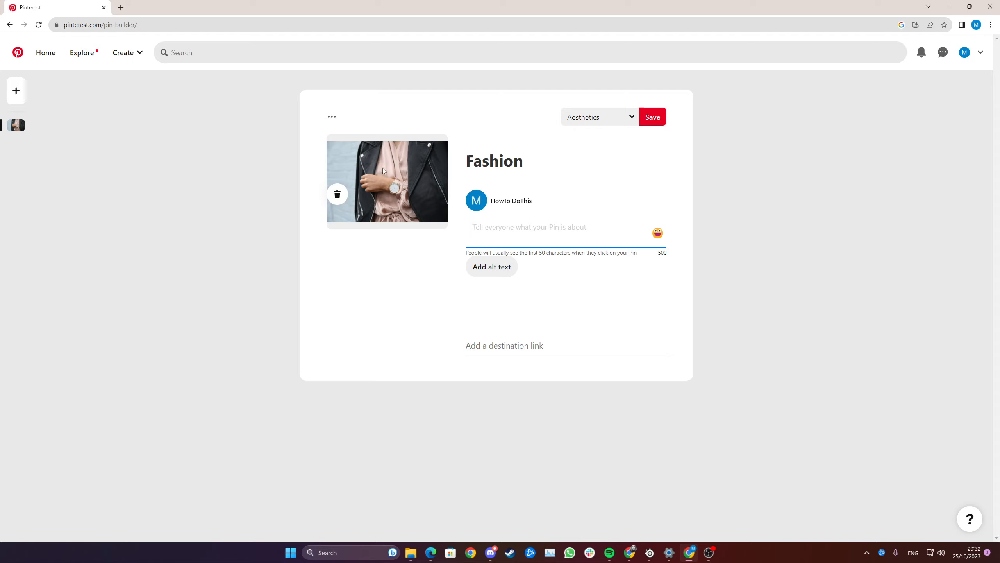
mouse_move(369, 151)
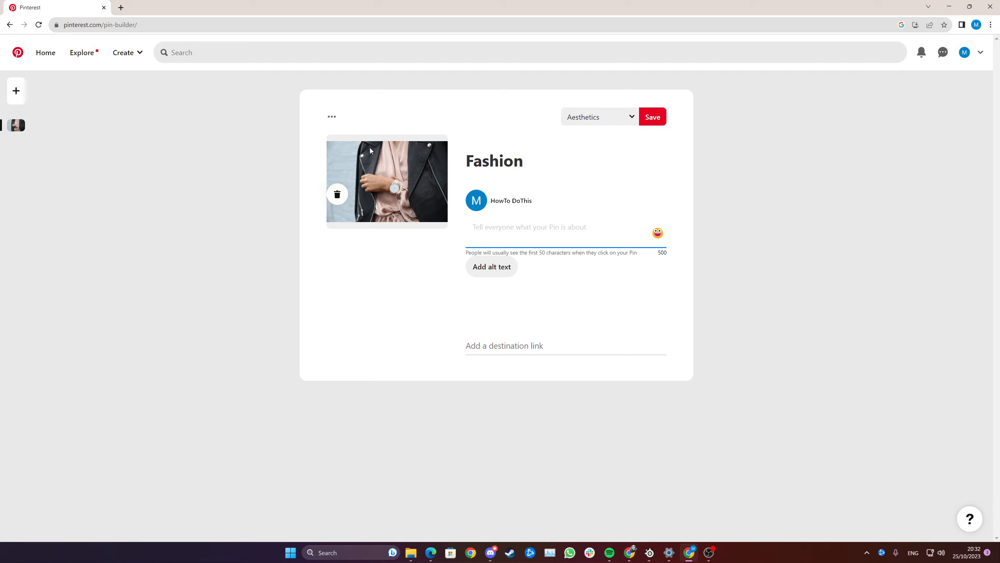
click(530, 227)
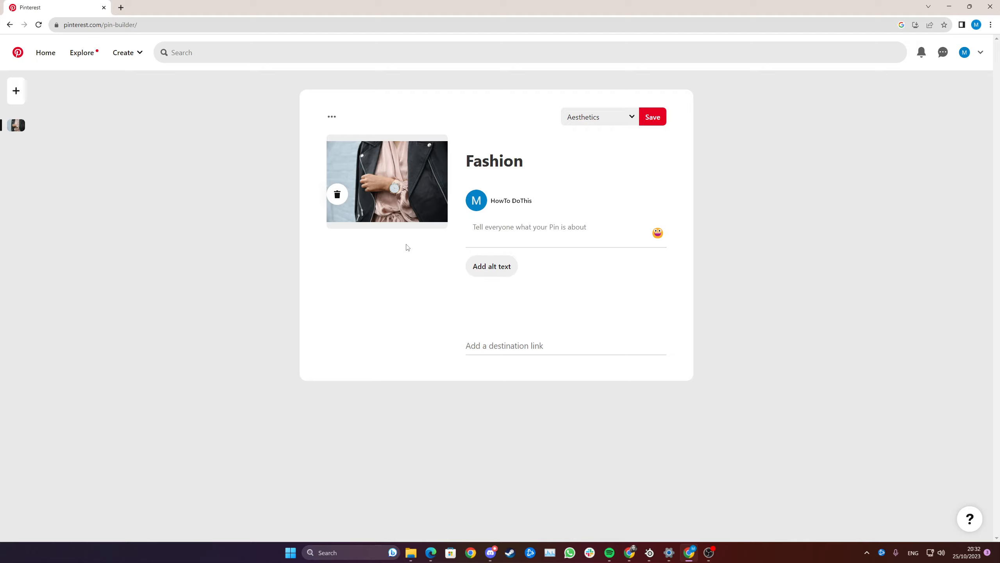
mouse_move(429, 331)
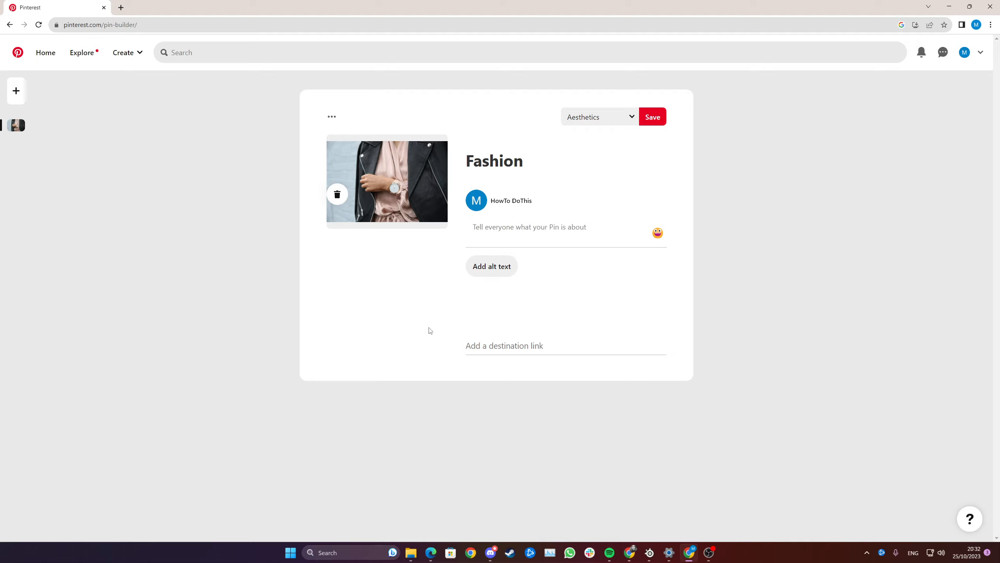
mouse_move(645, 195)
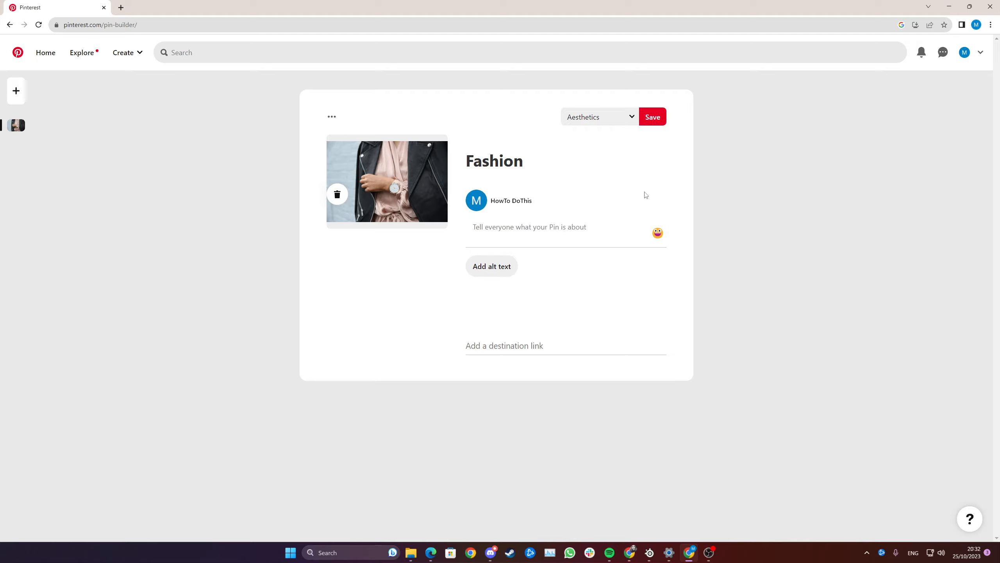
mouse_move(634, 131)
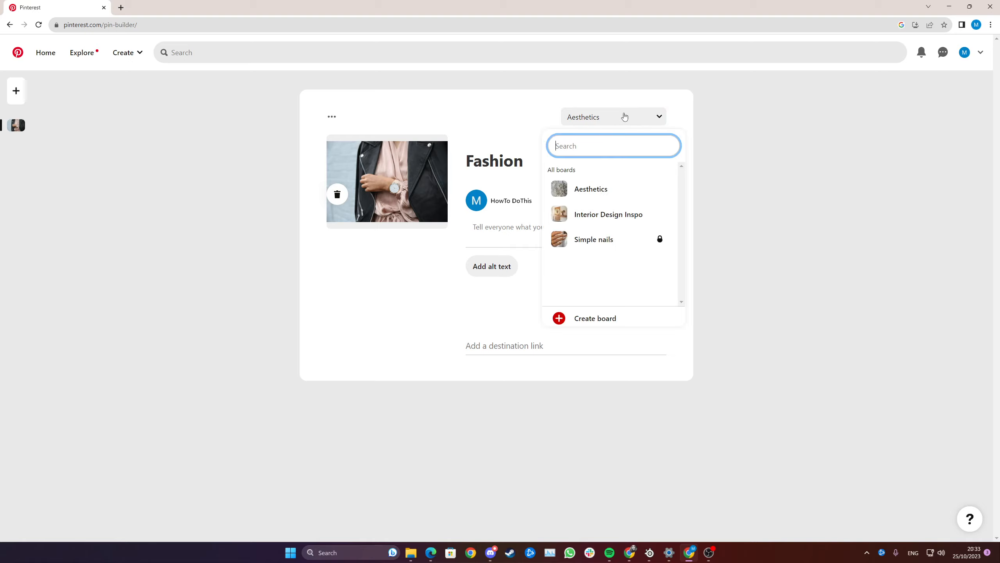
mouse_move(650, 172)
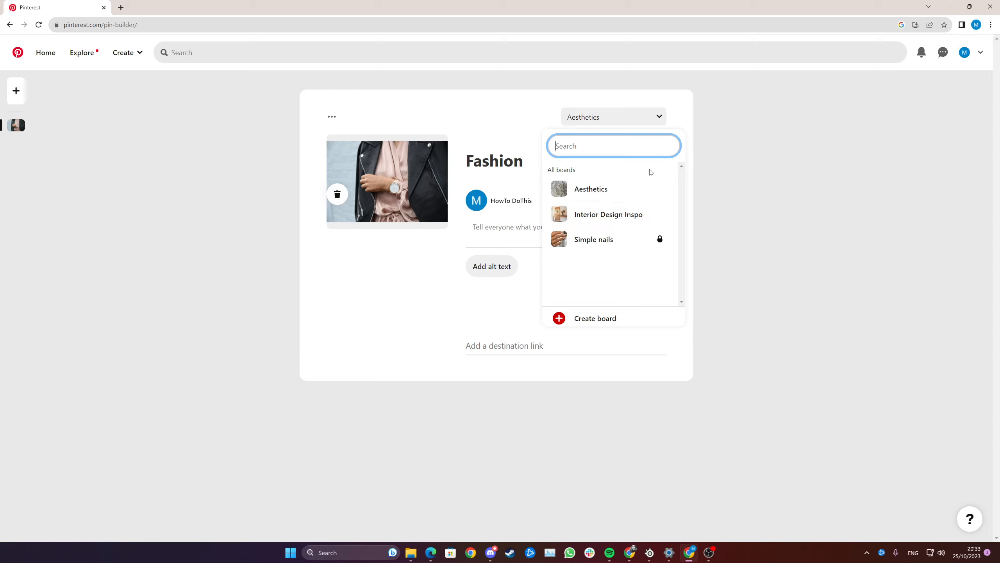
mouse_move(587, 191)
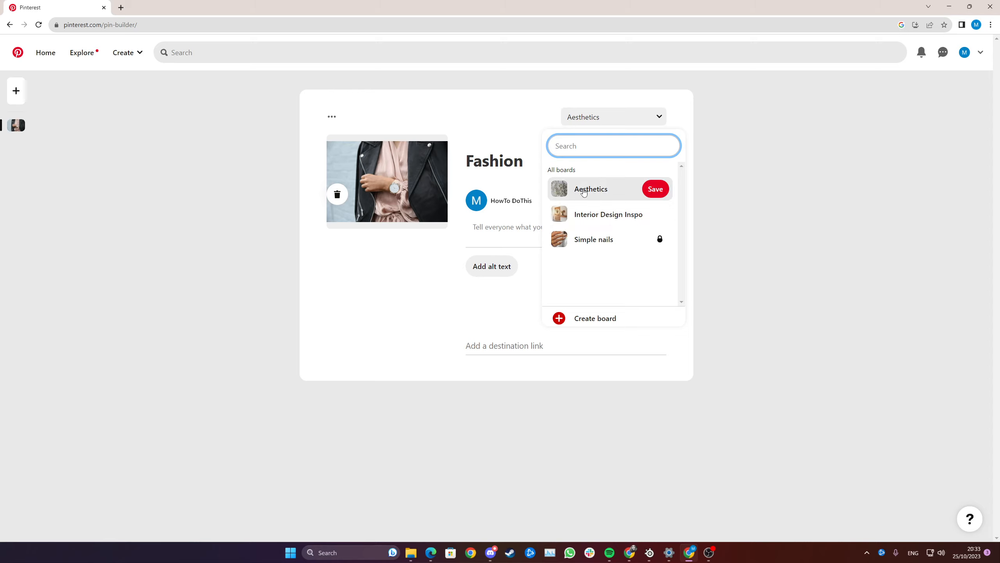
mouse_move(614, 191)
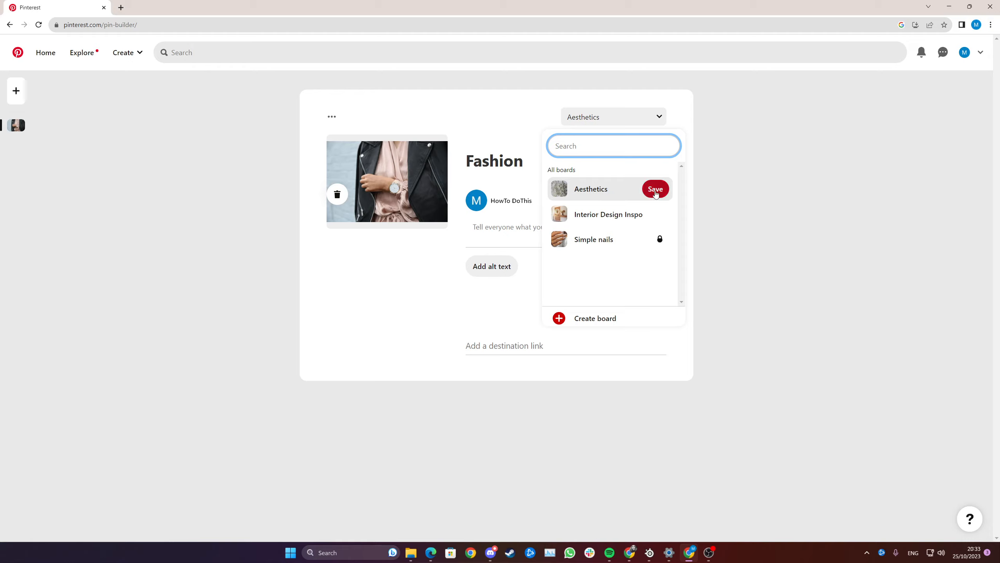
Save the Fashion pin to Aesthetics and head back to Home.
click(655, 189)
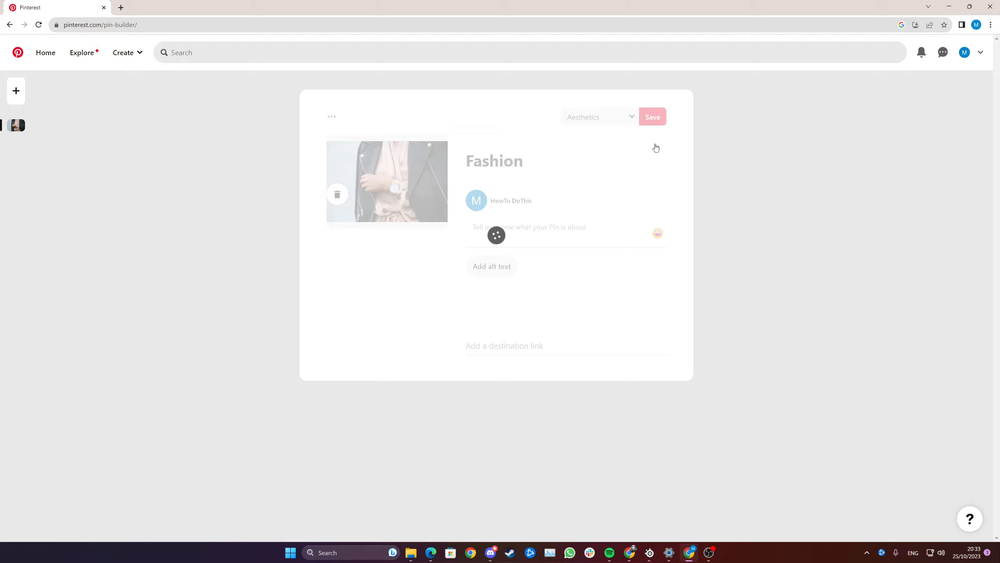
click(652, 116)
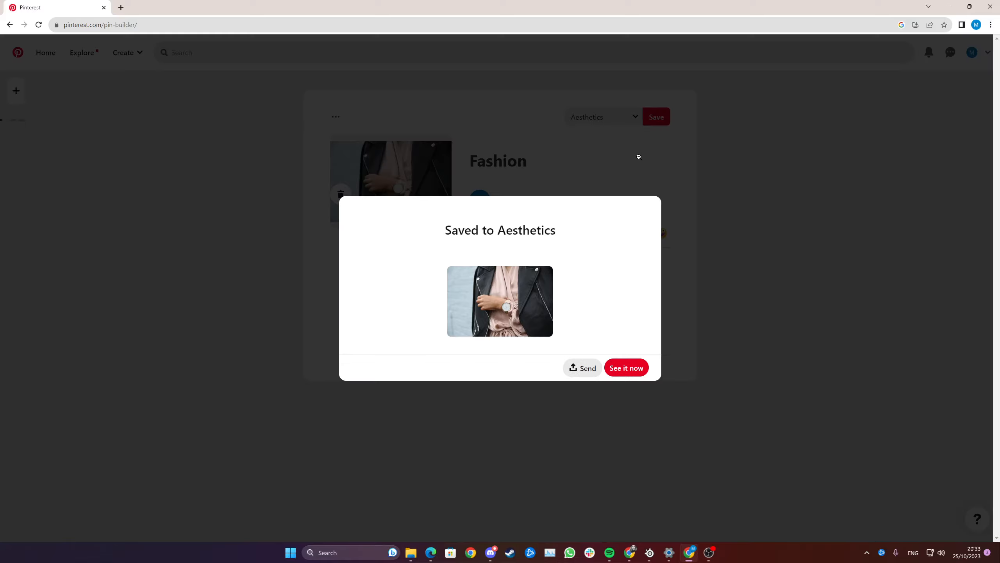
mouse_move(588, 211)
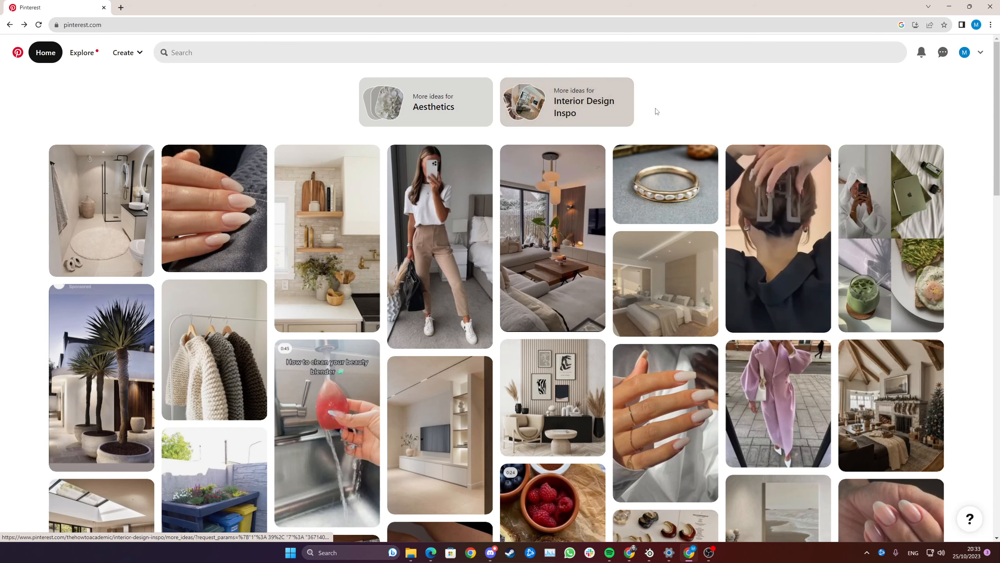
mouse_move(963, 52)
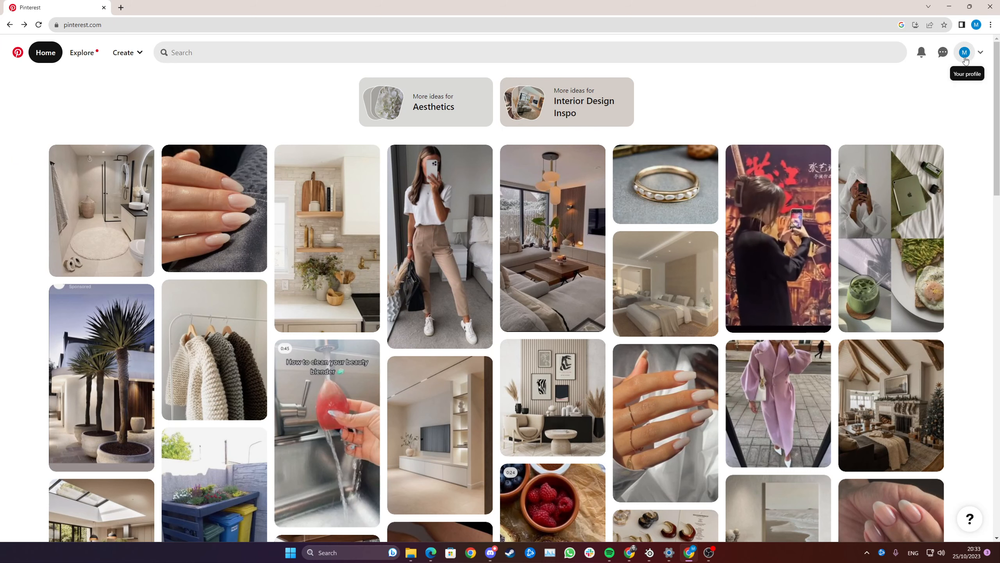
From the profile's Saved tab, view the Aesthetics board with its 2 pins.
click(964, 52)
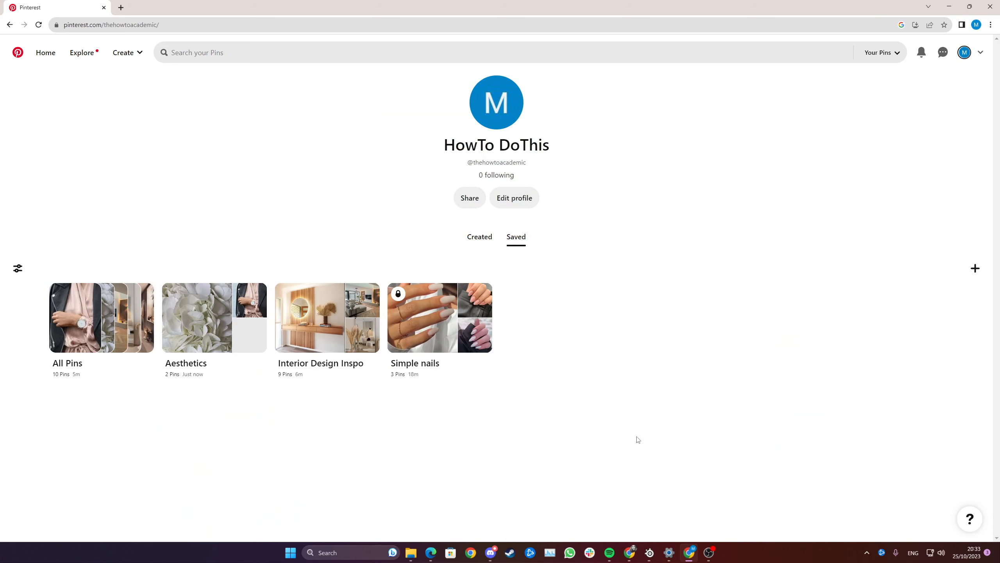
mouse_move(196, 319)
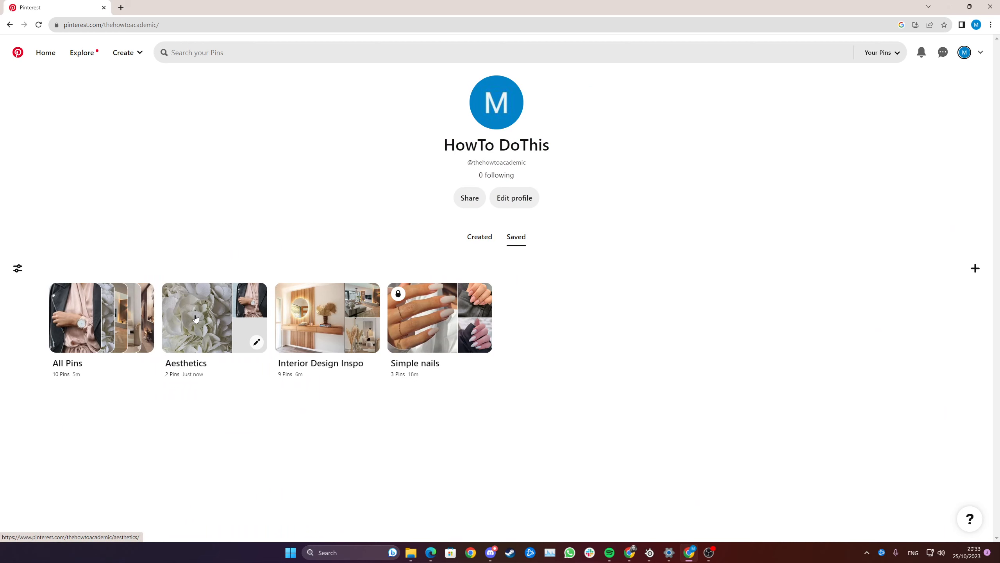
click(196, 318)
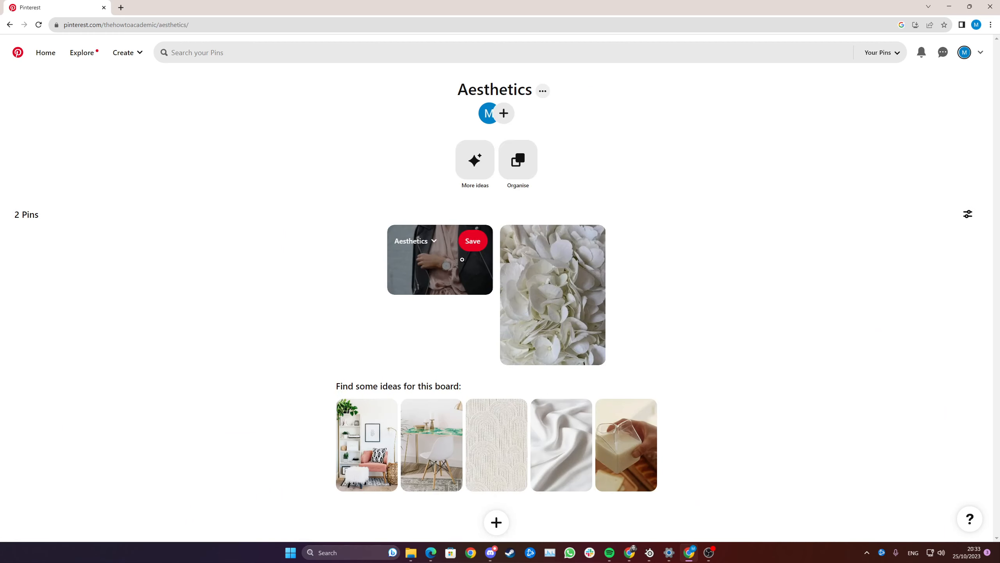
mouse_move(439, 262)
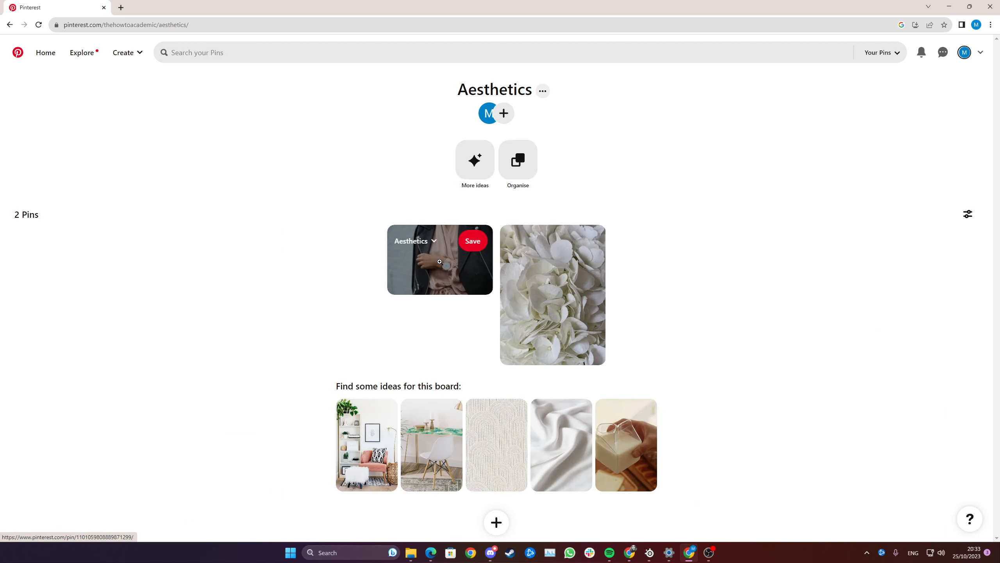
mouse_move(313, 231)
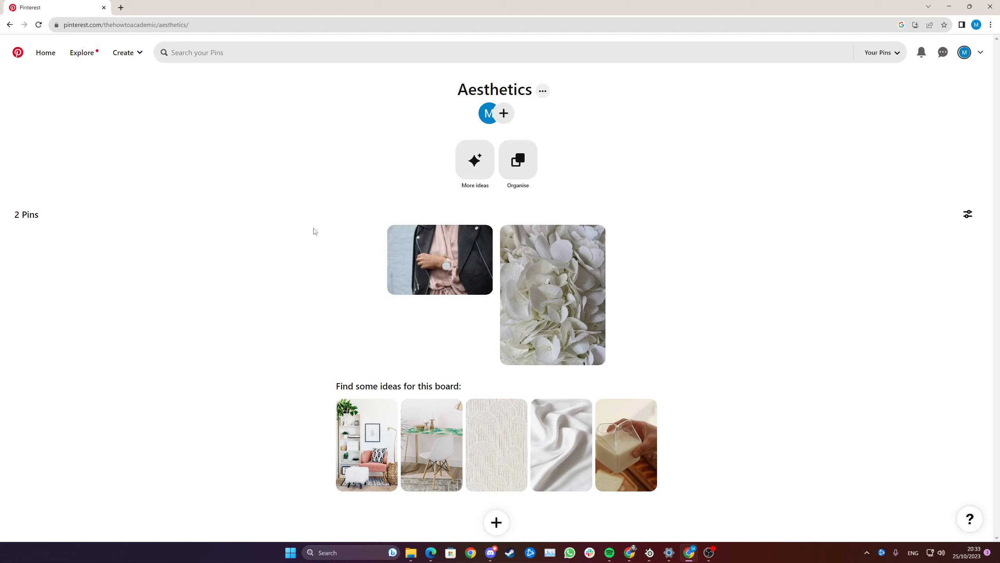